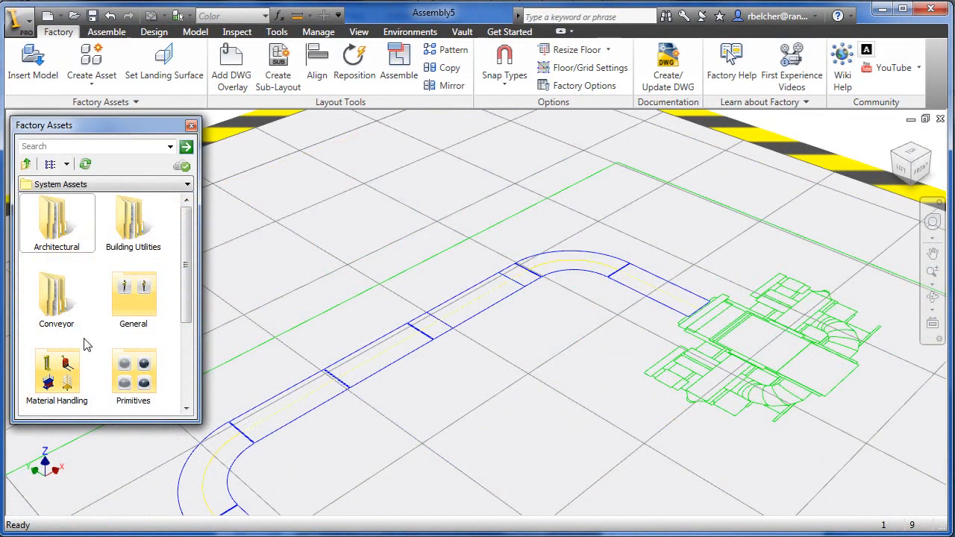
- Browse into System Assets > Conveyor > Belt to list the belt conveyor assets
{"action": "double_click", "coordinate": [57, 298]}
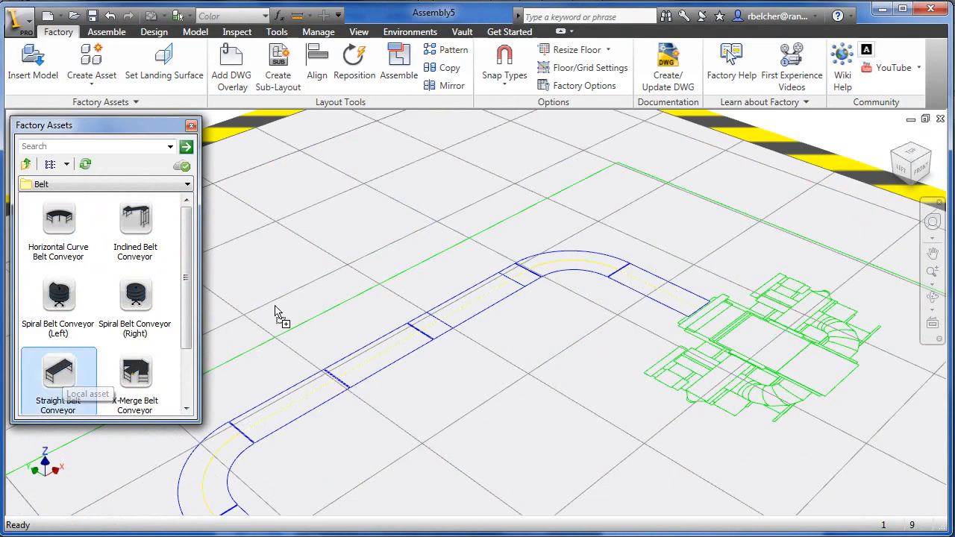
- Place two straight belt conveyors end to end along the floor-plan path
{"action": "left_click", "coordinate": [58, 373]}
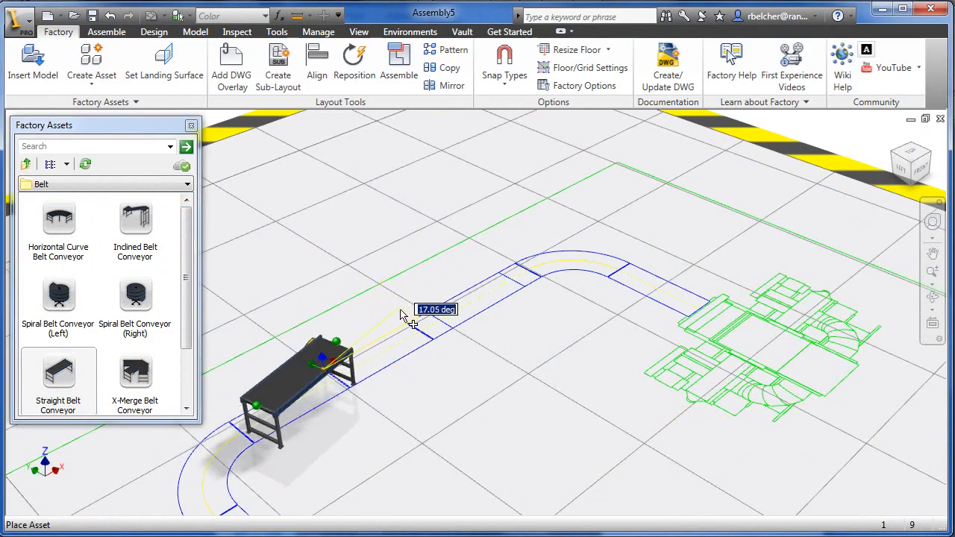
{"action": "left_click", "coordinate": [411, 317]}
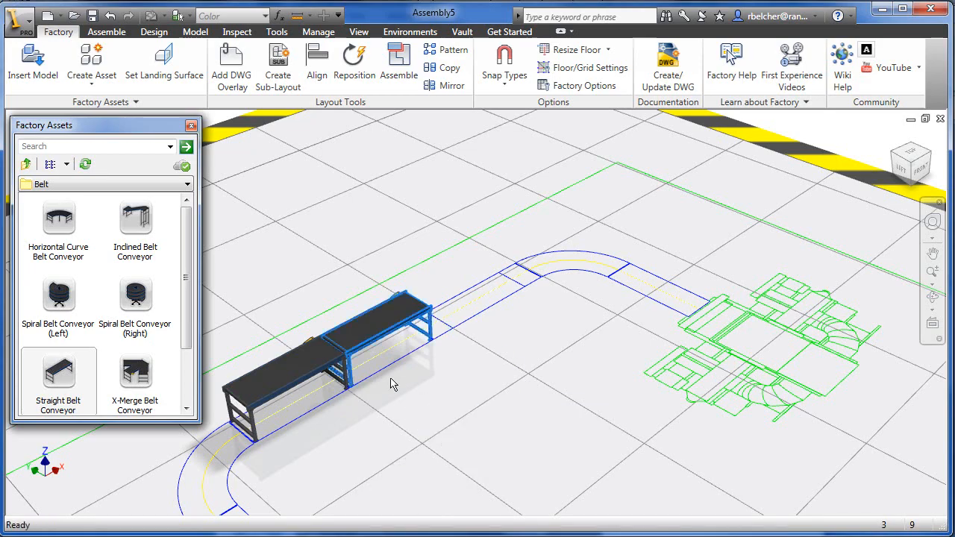
{"action": "left_click", "coordinate": [135, 218]}
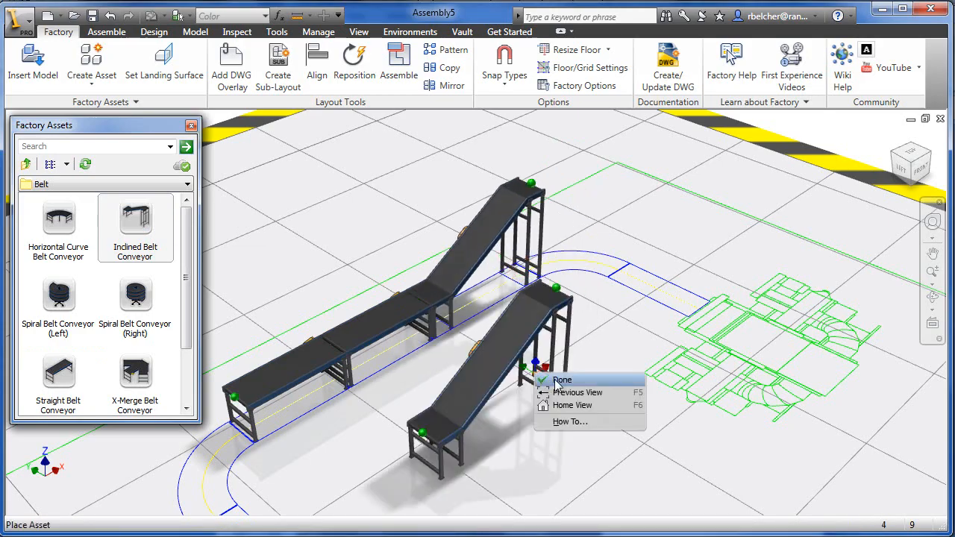
- Finish inclined placement and set a horizontal curve belt conveyor atop the incline
{"action": "left_click", "coordinate": [561, 379]}
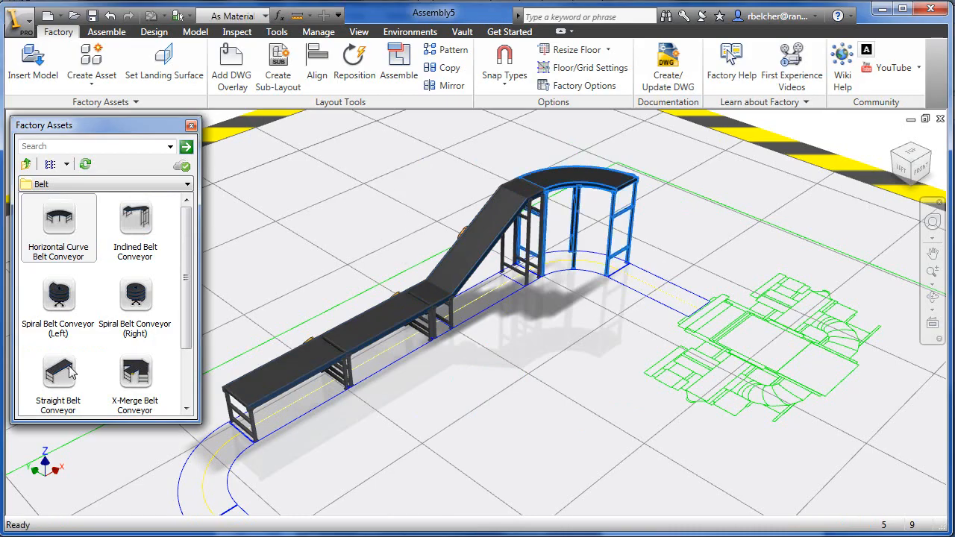
{"action": "left_click", "coordinate": [58, 373]}
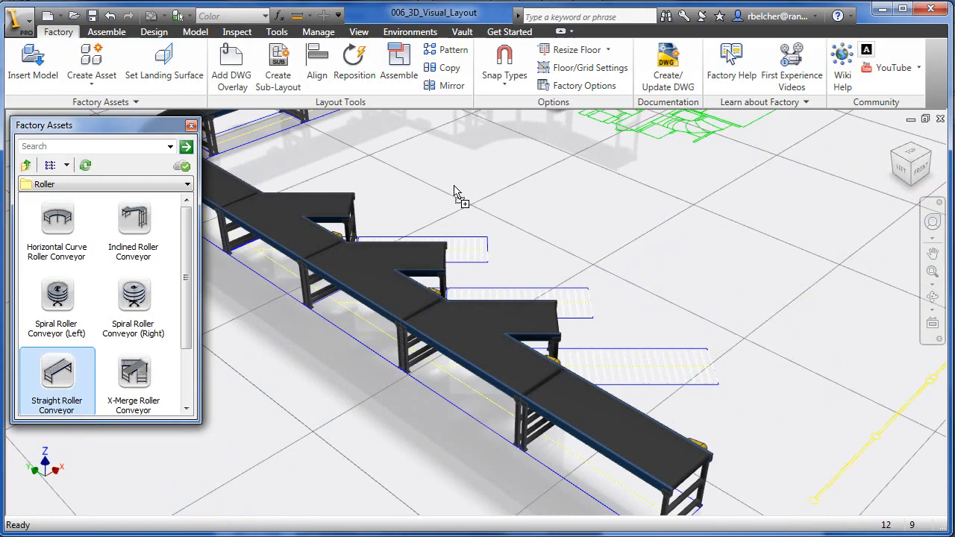
- Place a straight roller conveyor at a branch, rotate it into line, and add a forklift truck by the machine
{"action": "left_click", "coordinate": [57, 373]}
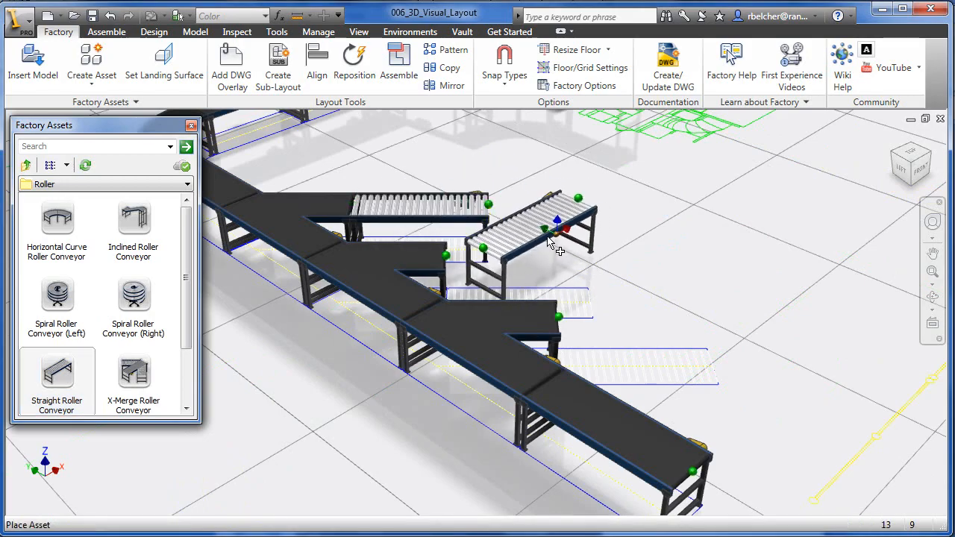
{"action": "left_click_drag", "start_coordinate": [556, 231], "coordinate": [653, 314]}
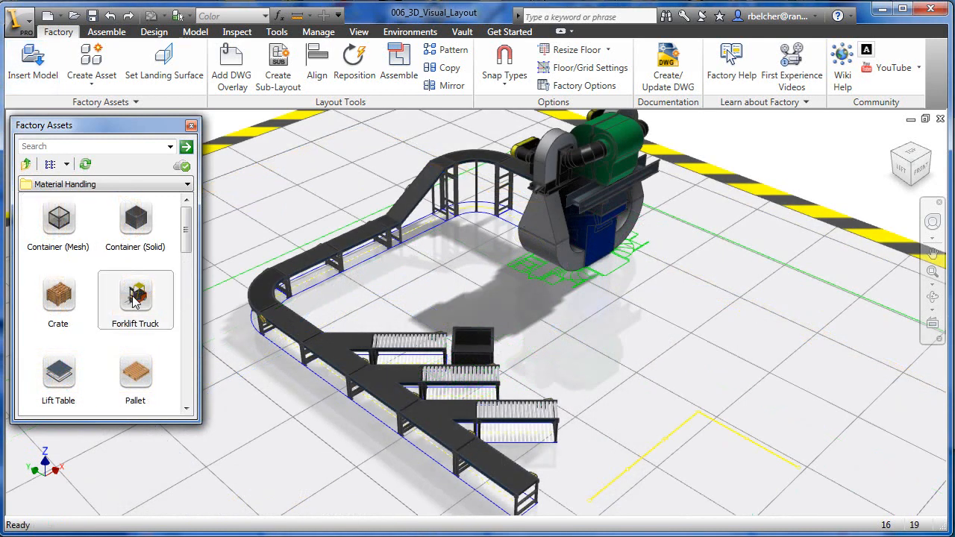
{"action": "left_click", "coordinate": [135, 296]}
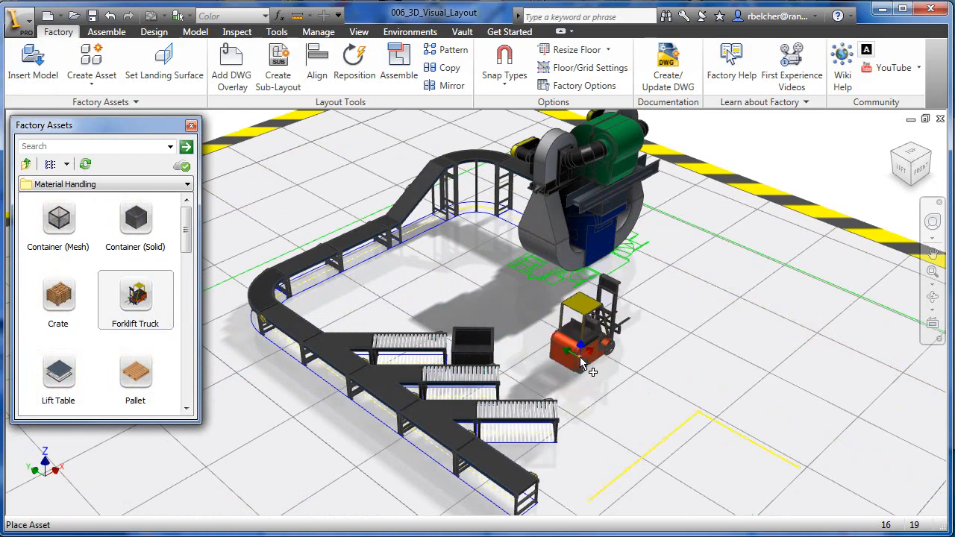